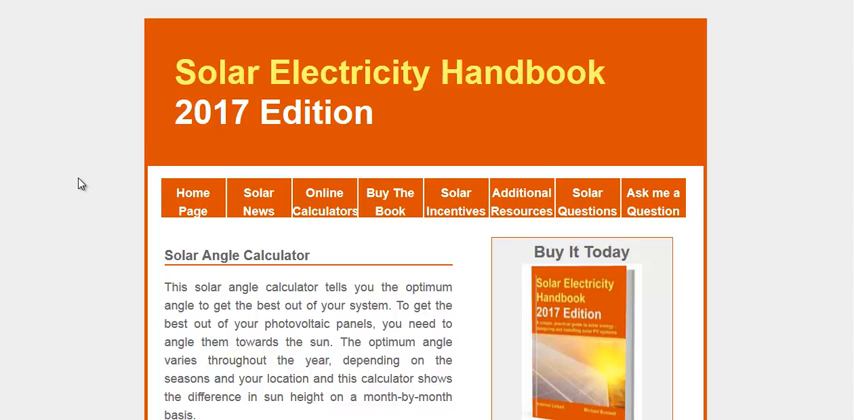
- Scroll down until the calculator's Select Country field and empty monthly table are visible
{"action": "scroll", "scroll_direction": "down", "scroll_amount": 3}
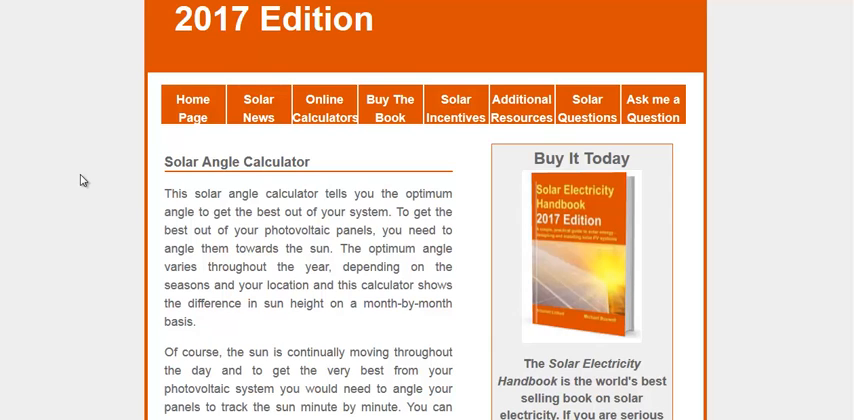
{"action": "scroll", "scroll_direction": "down", "scroll_amount": 3}
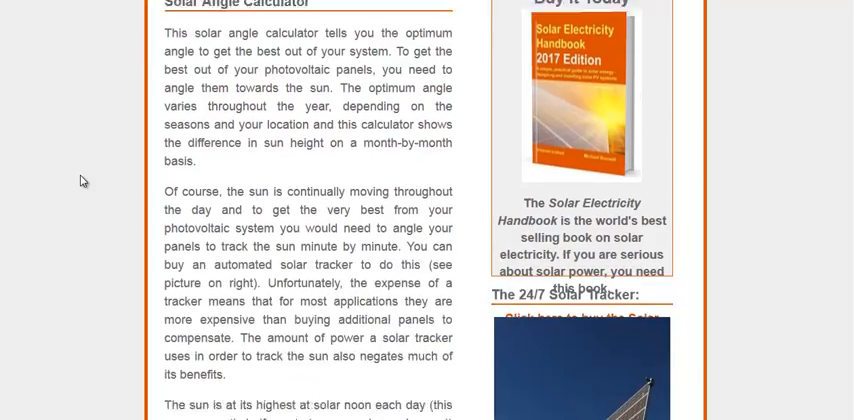
{"action": "scroll", "scroll_direction": "down", "scroll_amount": 3}
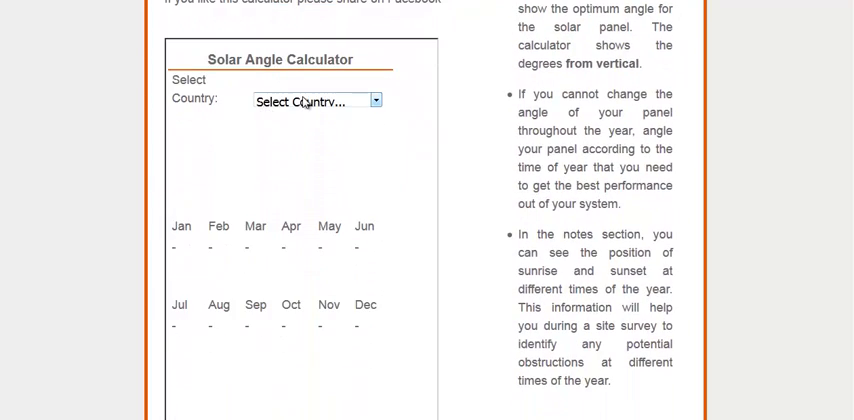
- Select United States, Michigan, then Canton to show monthly tilt angles from 24° to 72°
{"action": "left_click", "coordinate": [316, 100]}
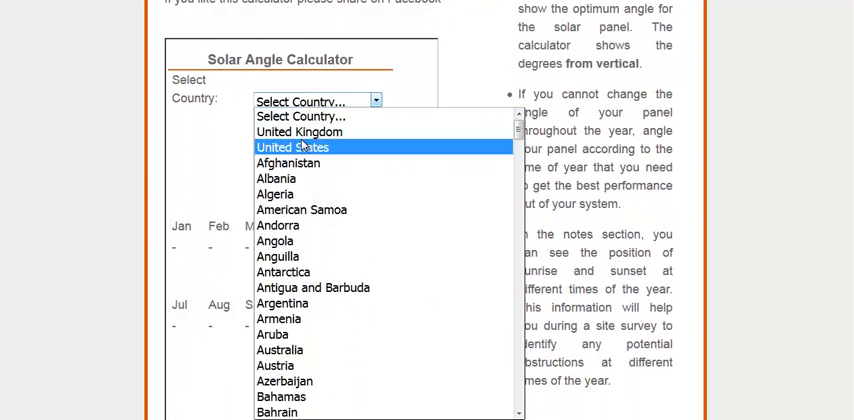
{"action": "left_click", "coordinate": [292, 148]}
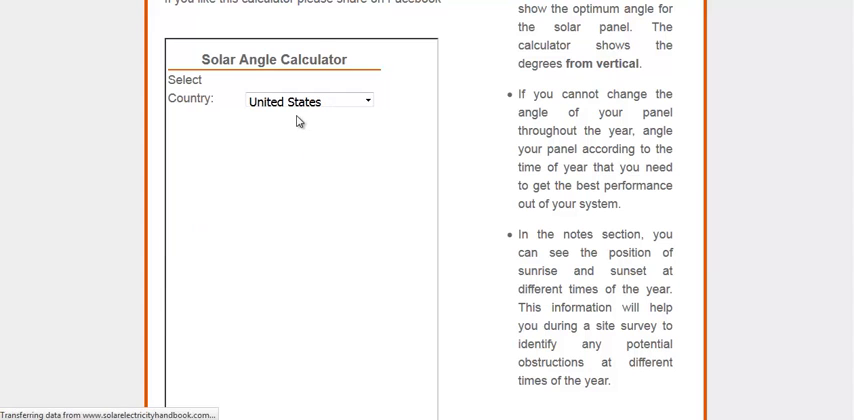
{"action": "left_click", "coordinate": [308, 100]}
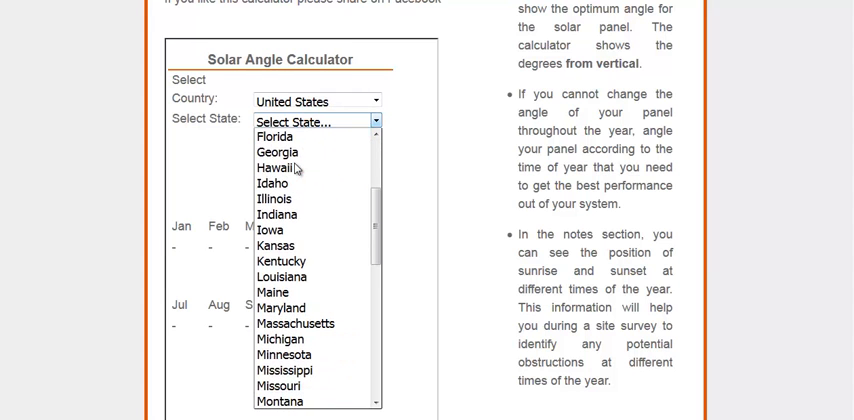
{"action": "left_click", "coordinate": [282, 338]}
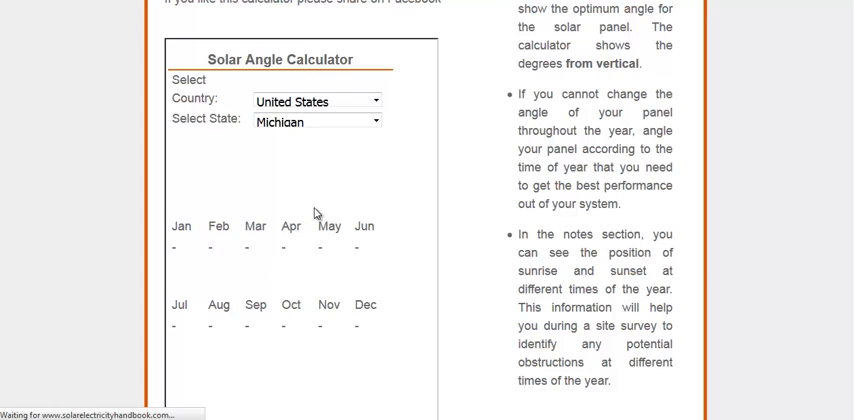
{"action": "left_click", "coordinate": [316, 120]}
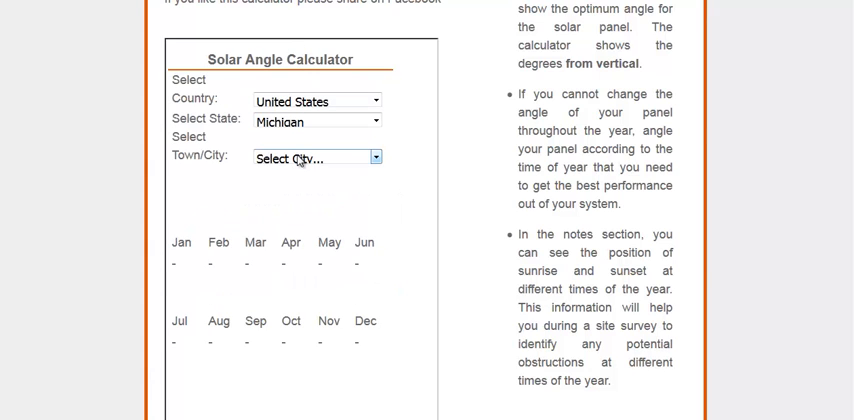
{"action": "left_click", "coordinate": [316, 156]}
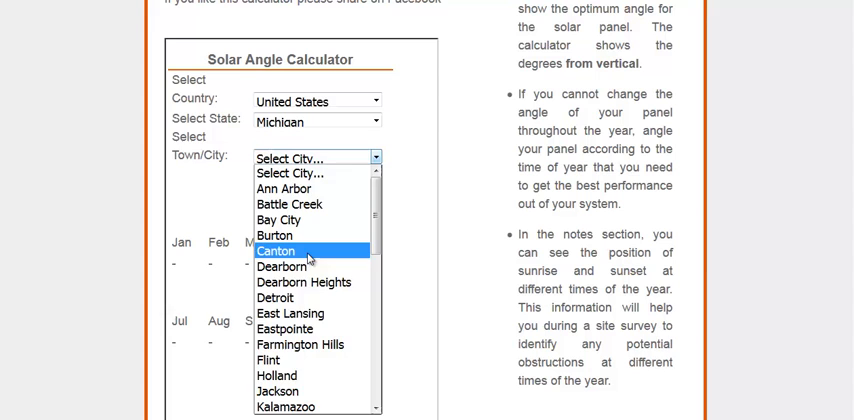
{"action": "left_click", "coordinate": [280, 252]}
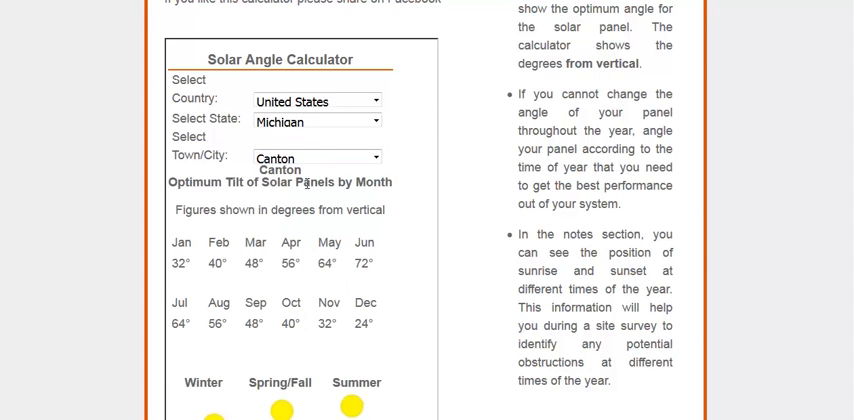
{"action": "scroll", "scroll_direction": "down", "scroll_amount": 3}
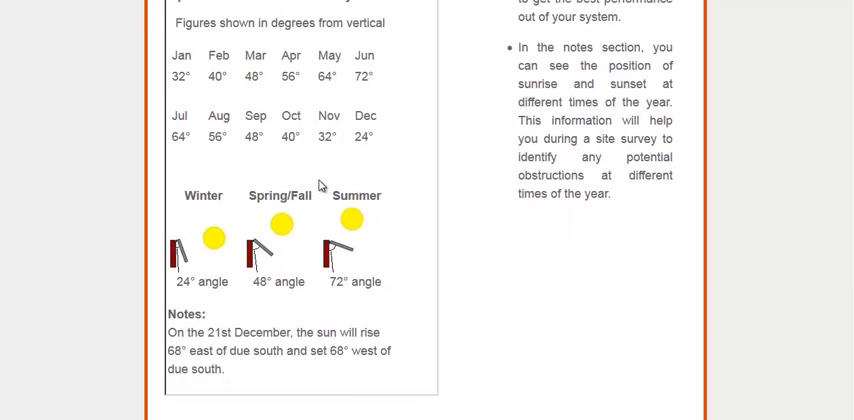
{"action": "mouse_move", "coordinate": [380, 248]}
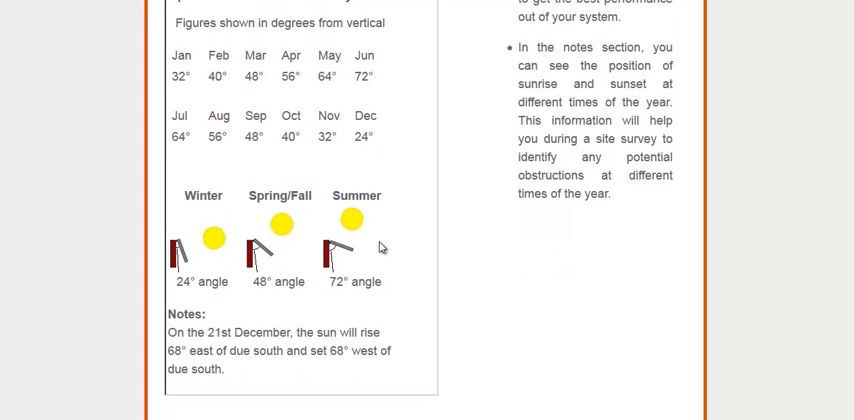
{"action": "mouse_move", "coordinate": [364, 260]}
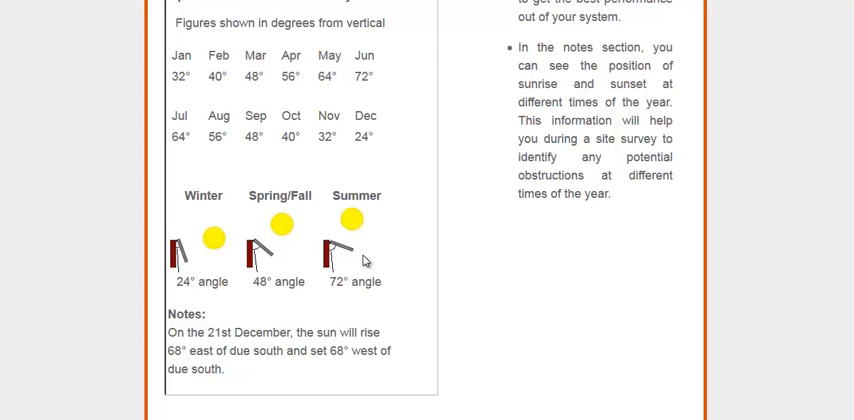
{"action": "mouse_move", "coordinate": [278, 272]}
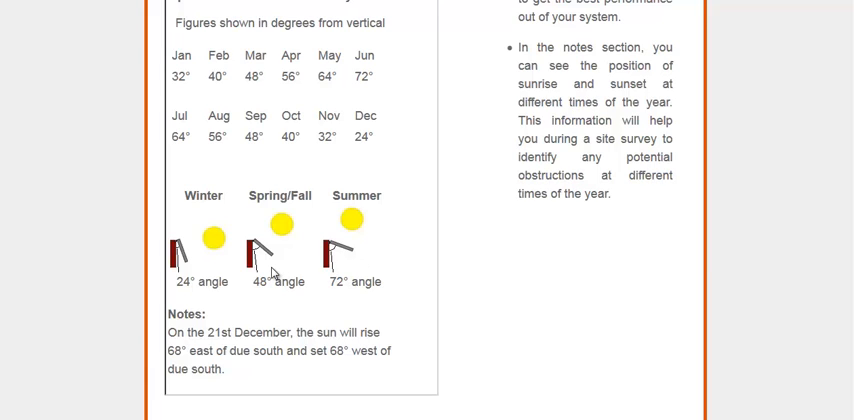
{"action": "mouse_move", "coordinate": [374, 264]}
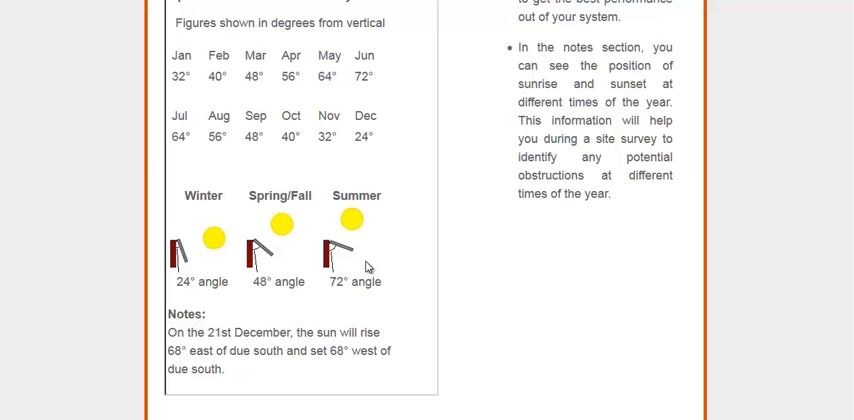
{"action": "scroll", "scroll_direction": "up", "scroll_amount": 3}
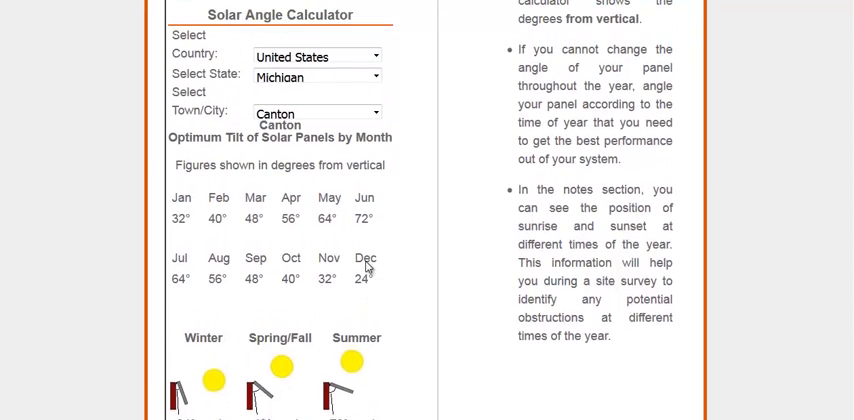